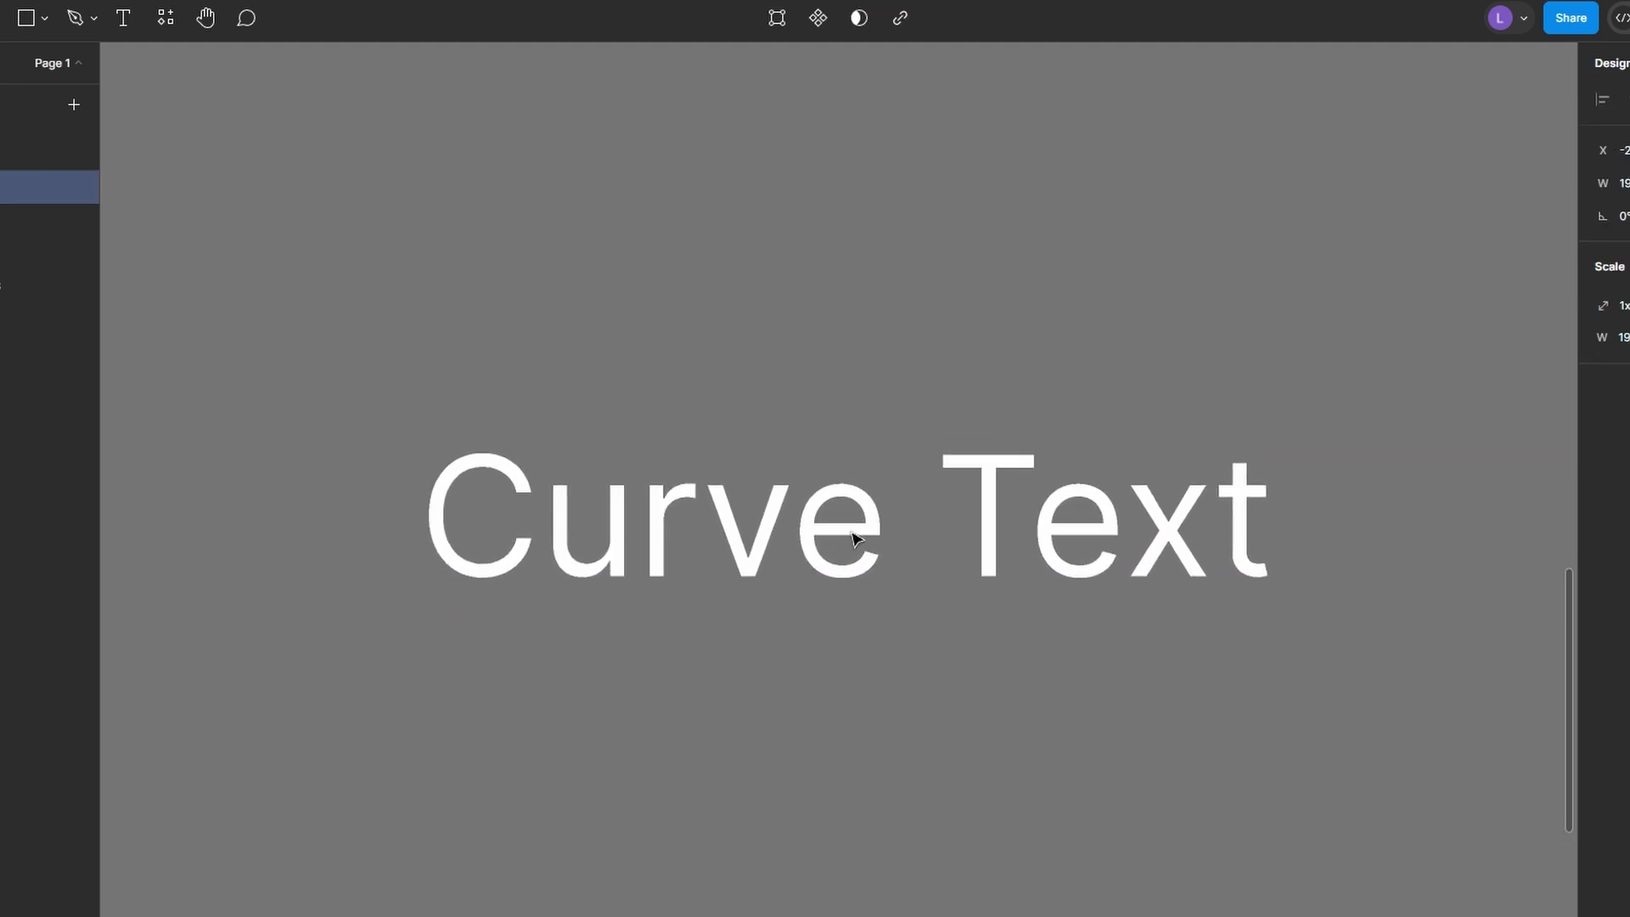
Select the large 'Curve Text' layer and enter text editing mode.
{"action": "left_click", "coordinate": [842, 515]}
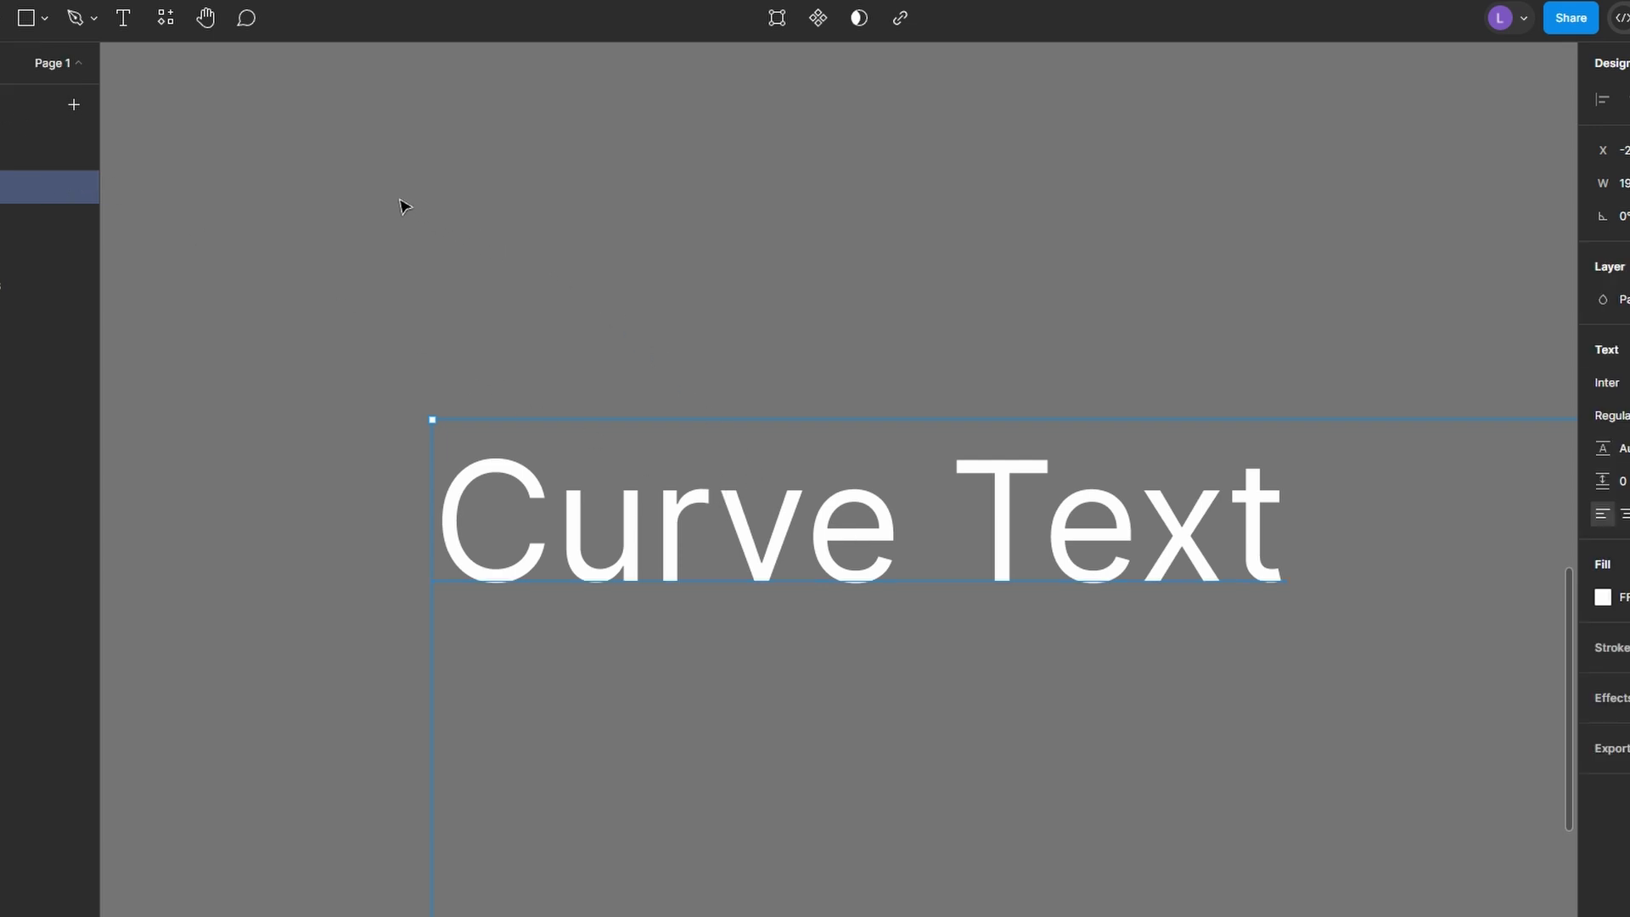
{"action": "double_click", "coordinate": [856, 520]}
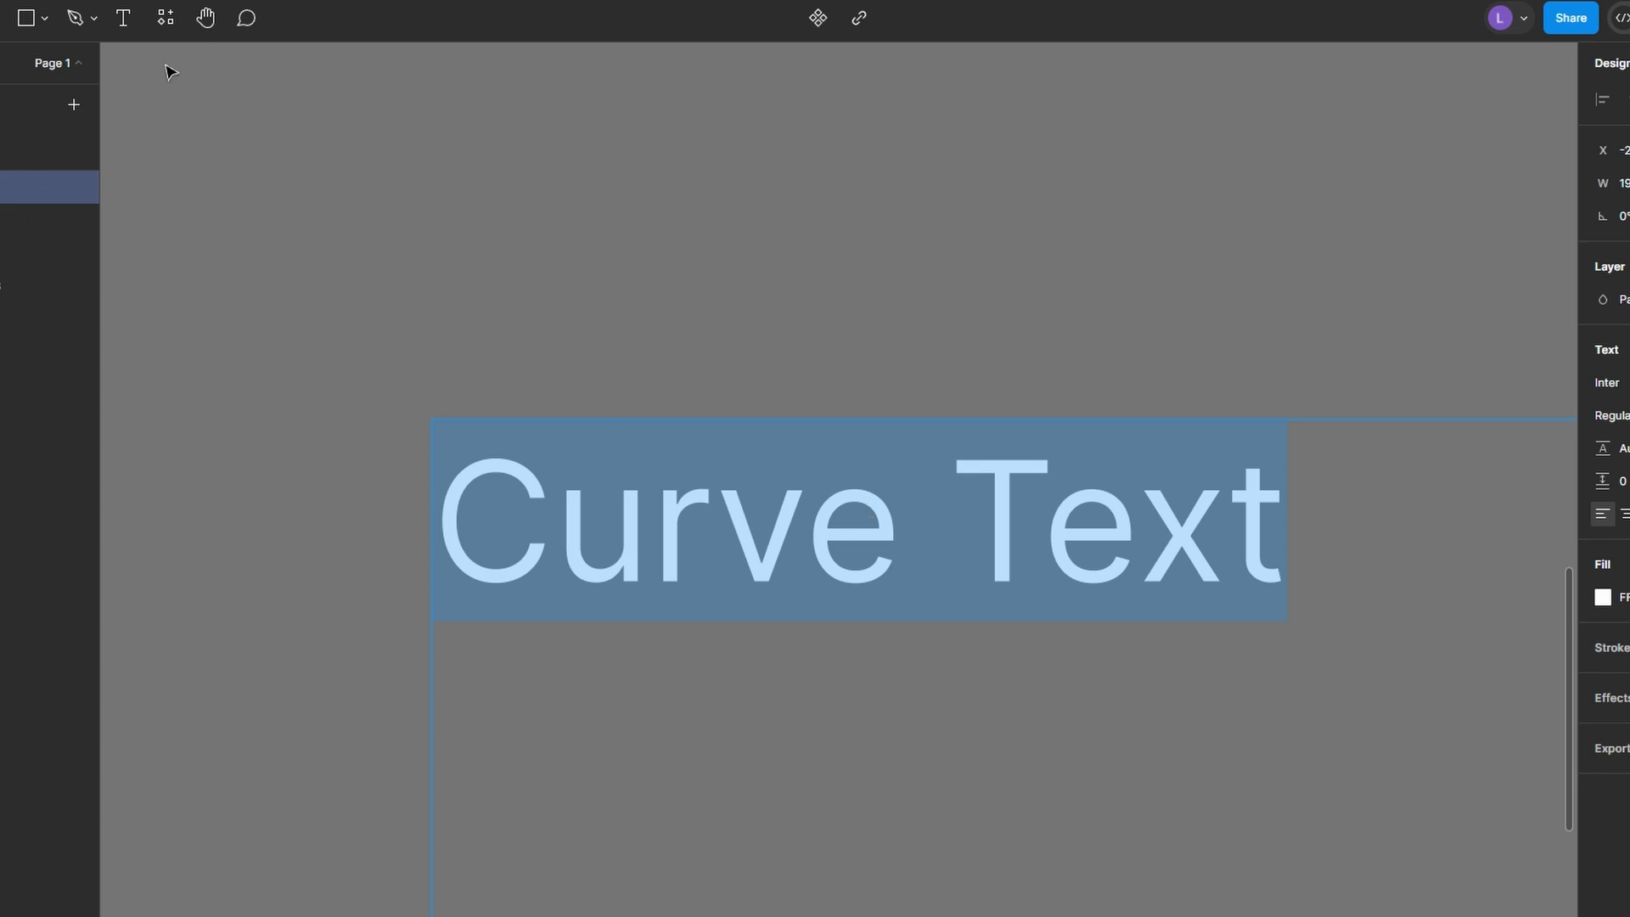
Search plugins for 'cur' to launch ARC - Bend your type!
{"action": "left_click", "coordinate": [817, 18]}
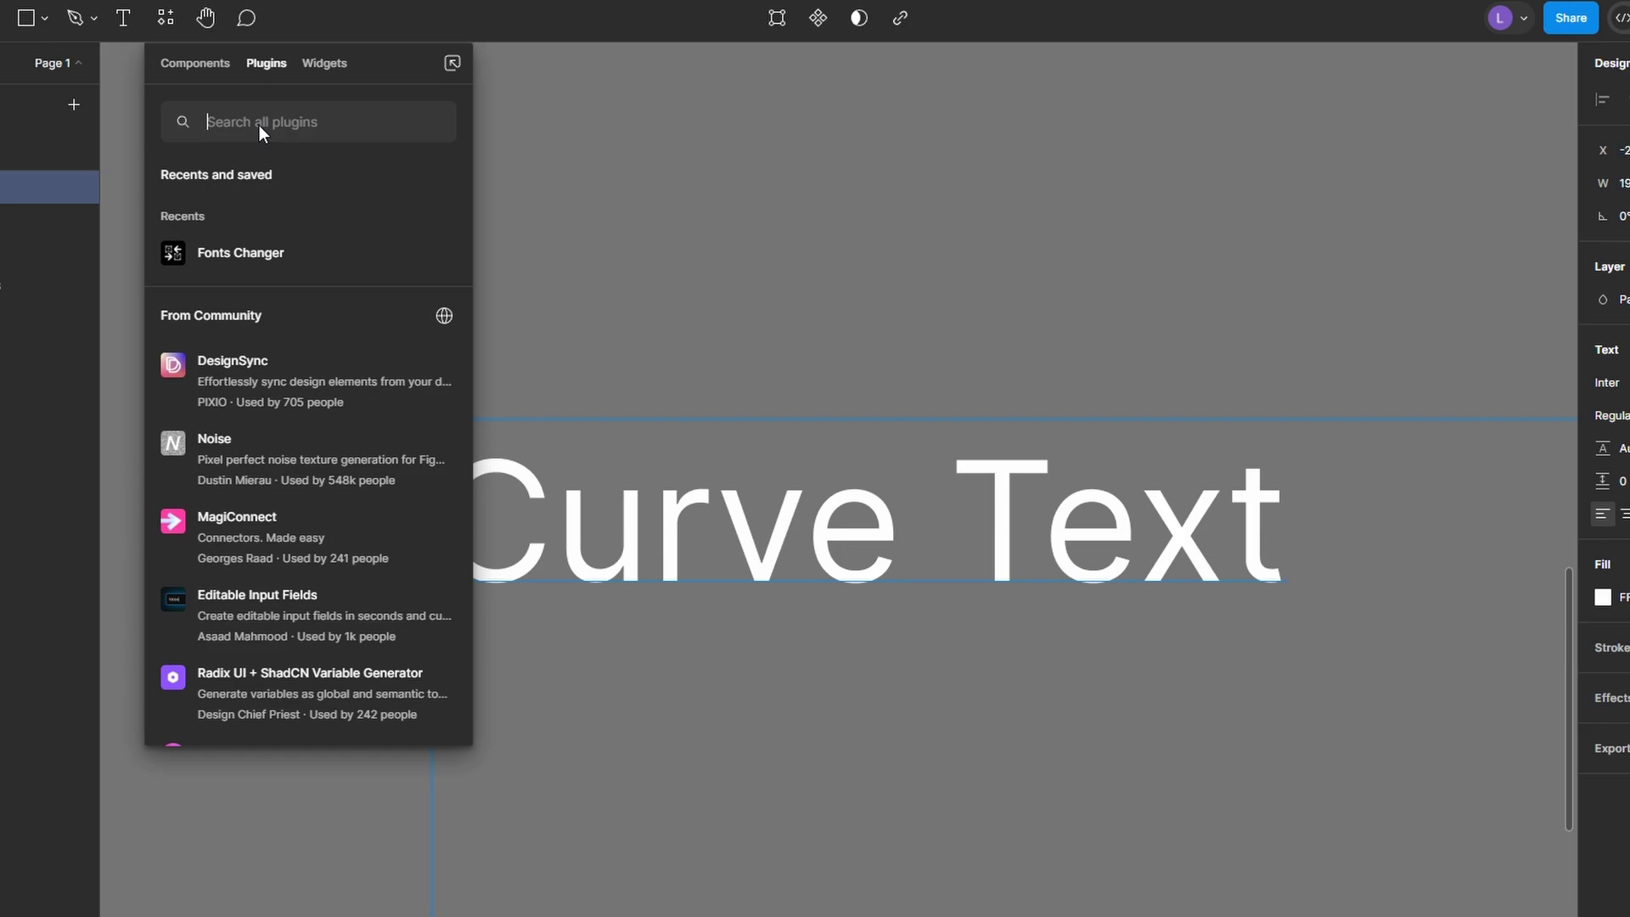
{"action": "type", "text": "cur"}
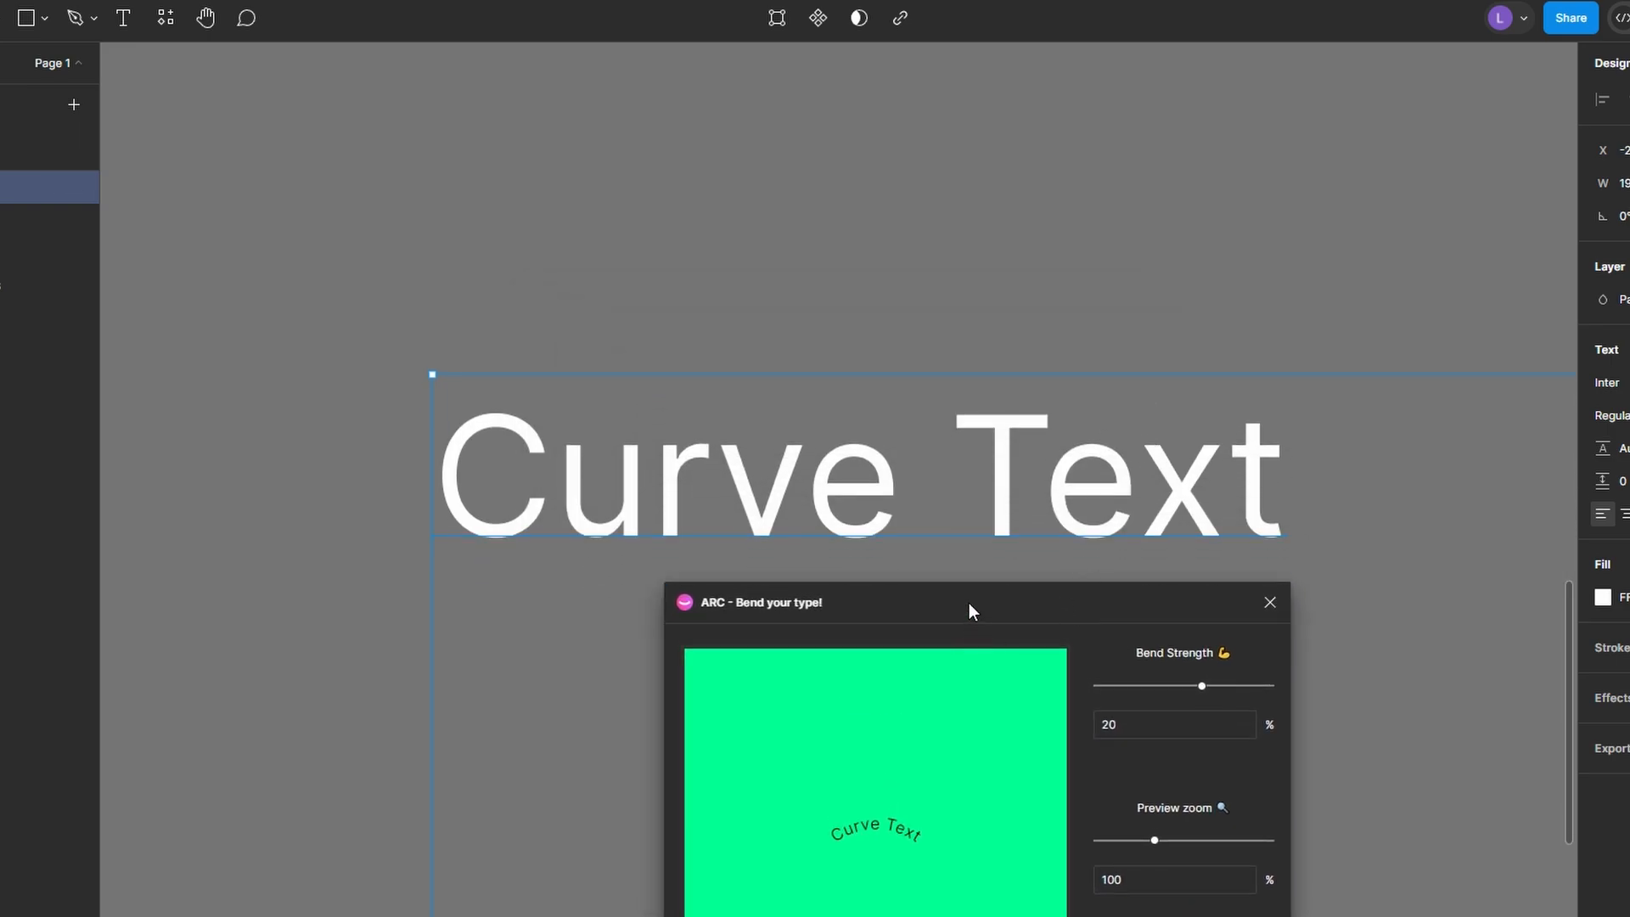
Zoom the ARC preview to 200%, set bend strength to 32%, and apply.
{"action": "left_click_drag", "start_coordinate": [1202, 685], "coordinate": [1172, 587]}
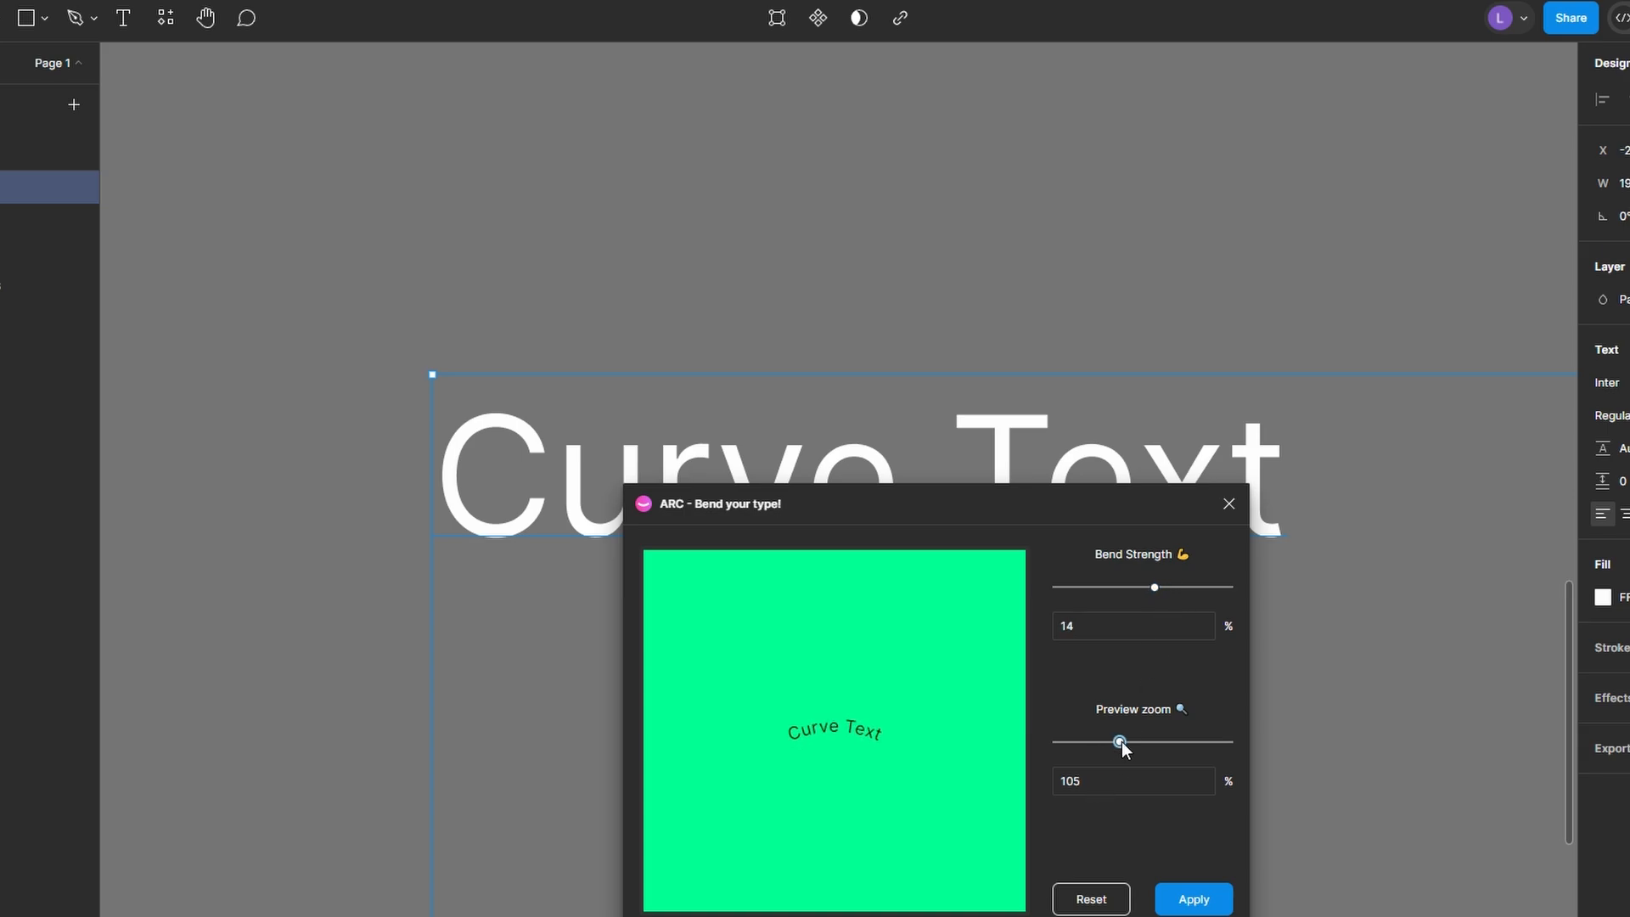
{"action": "left_click_drag", "start_coordinate": [1119, 741], "coordinate": [1230, 741]}
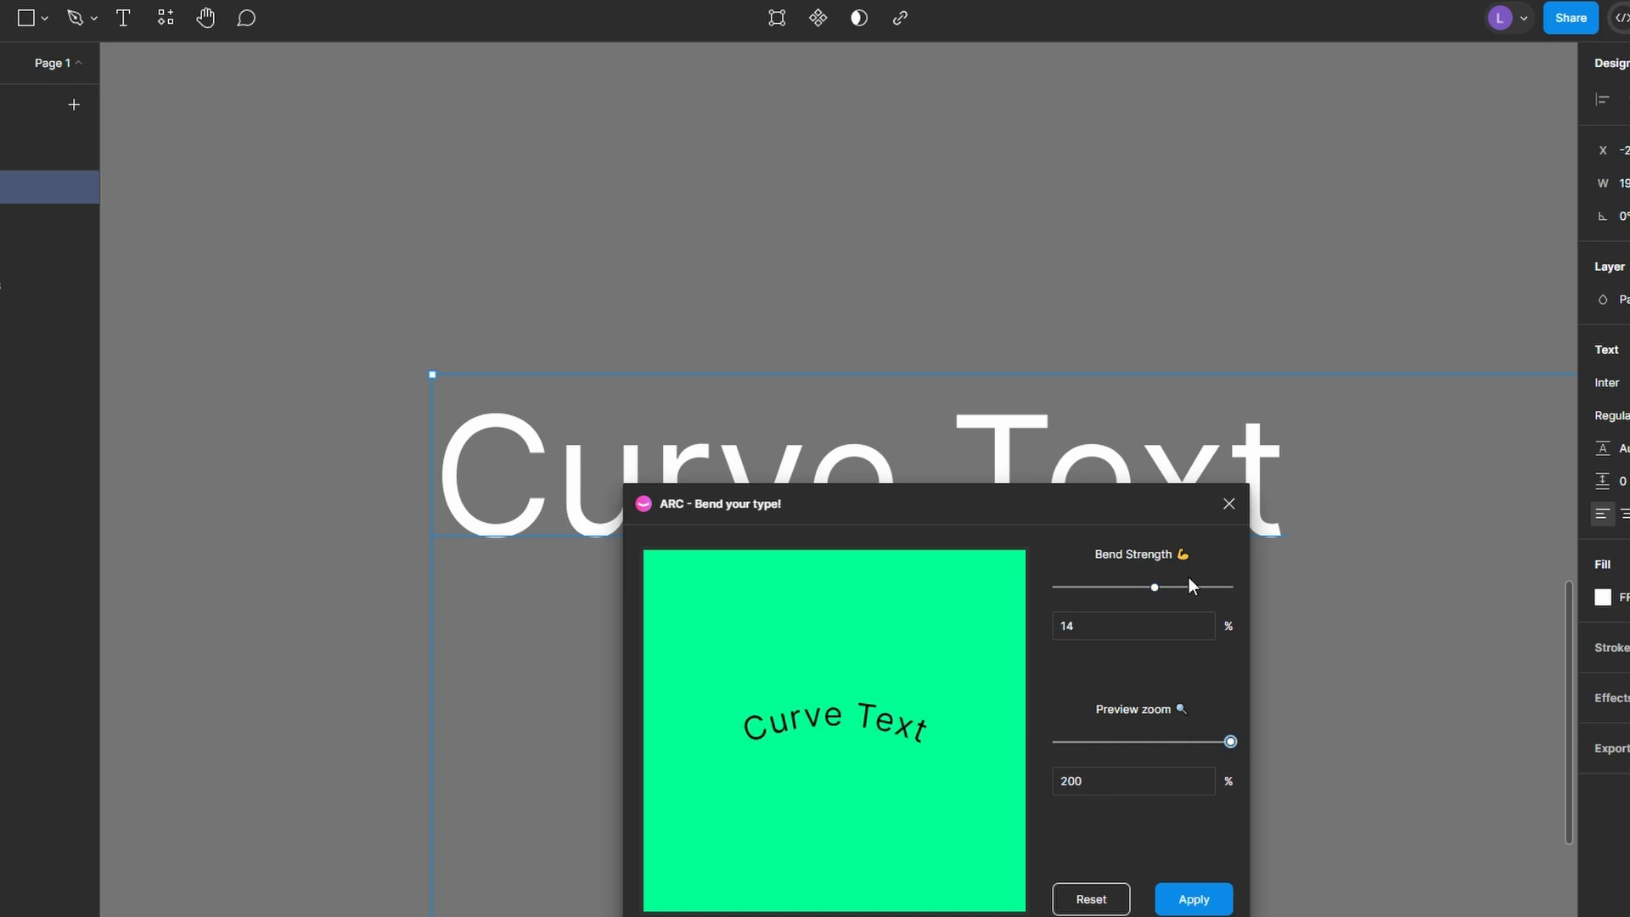
{"action": "left_click_drag", "start_coordinate": [1153, 587], "coordinate": [1165, 587]}
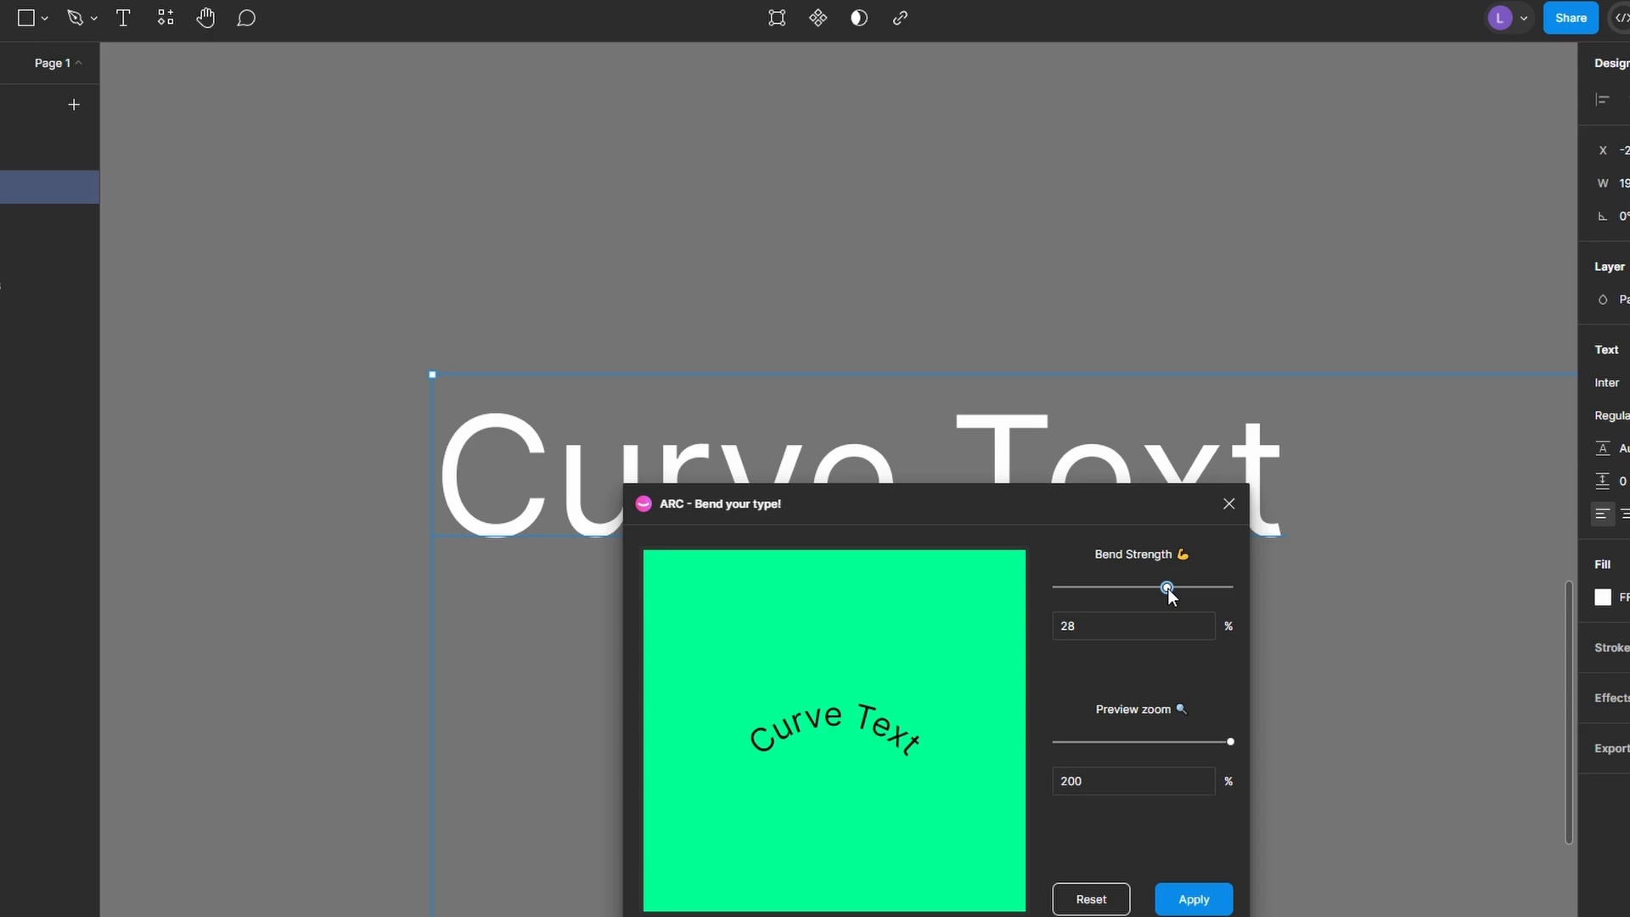
{"action": "left_click_drag", "start_coordinate": [1167, 587], "coordinate": [1196, 586]}
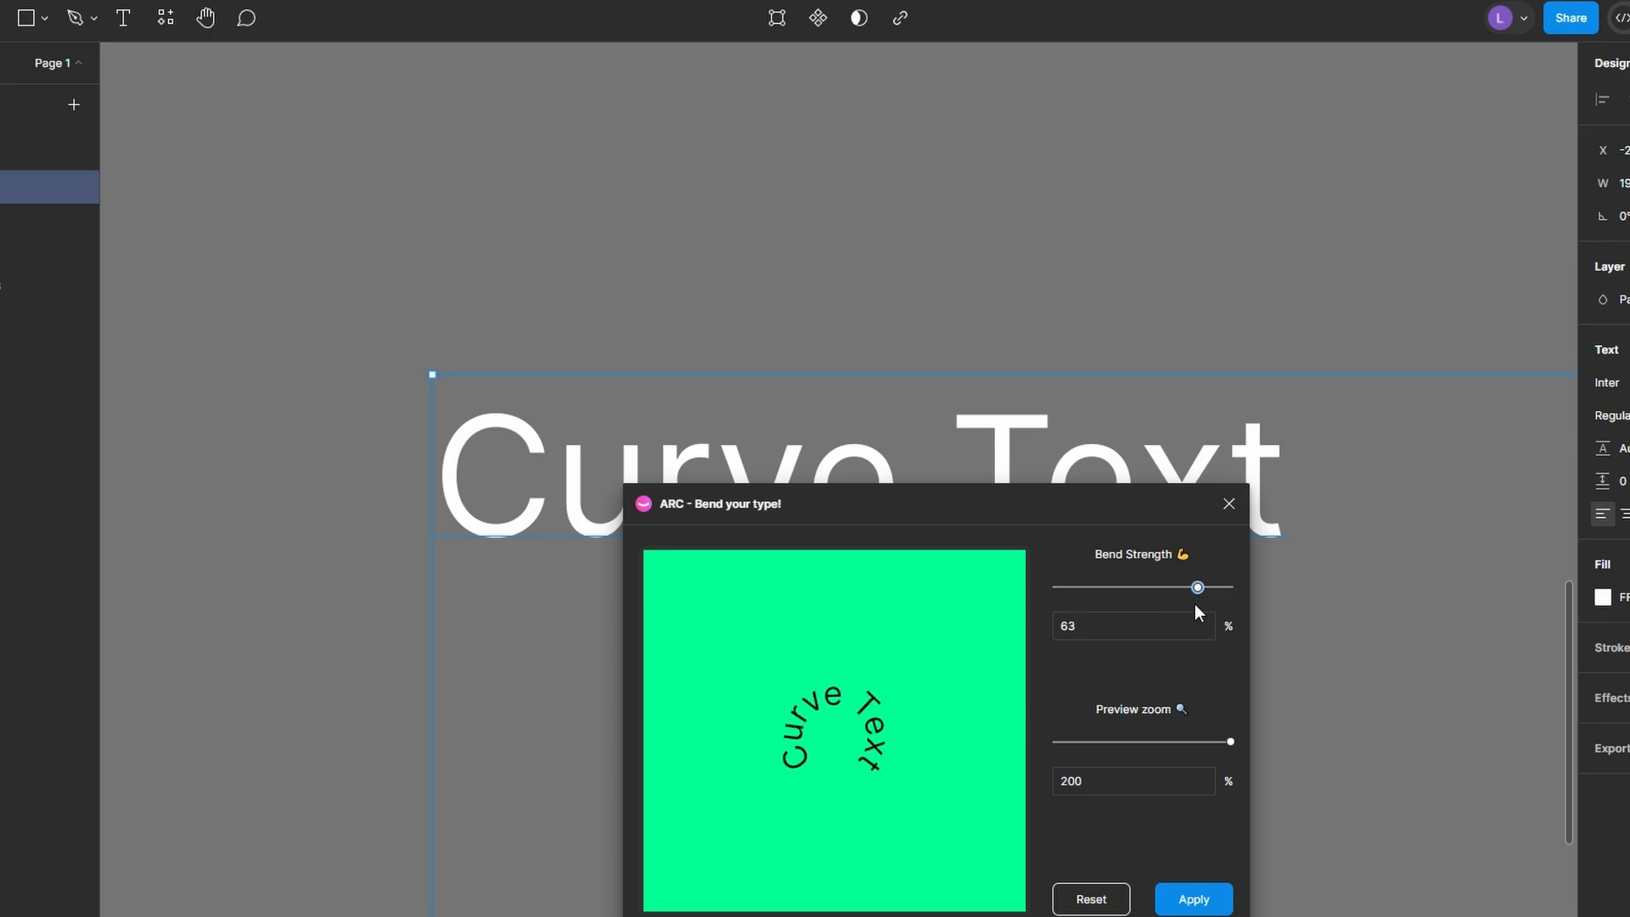
{"action": "left_click_drag", "start_coordinate": [1196, 587], "coordinate": [1170, 587]}
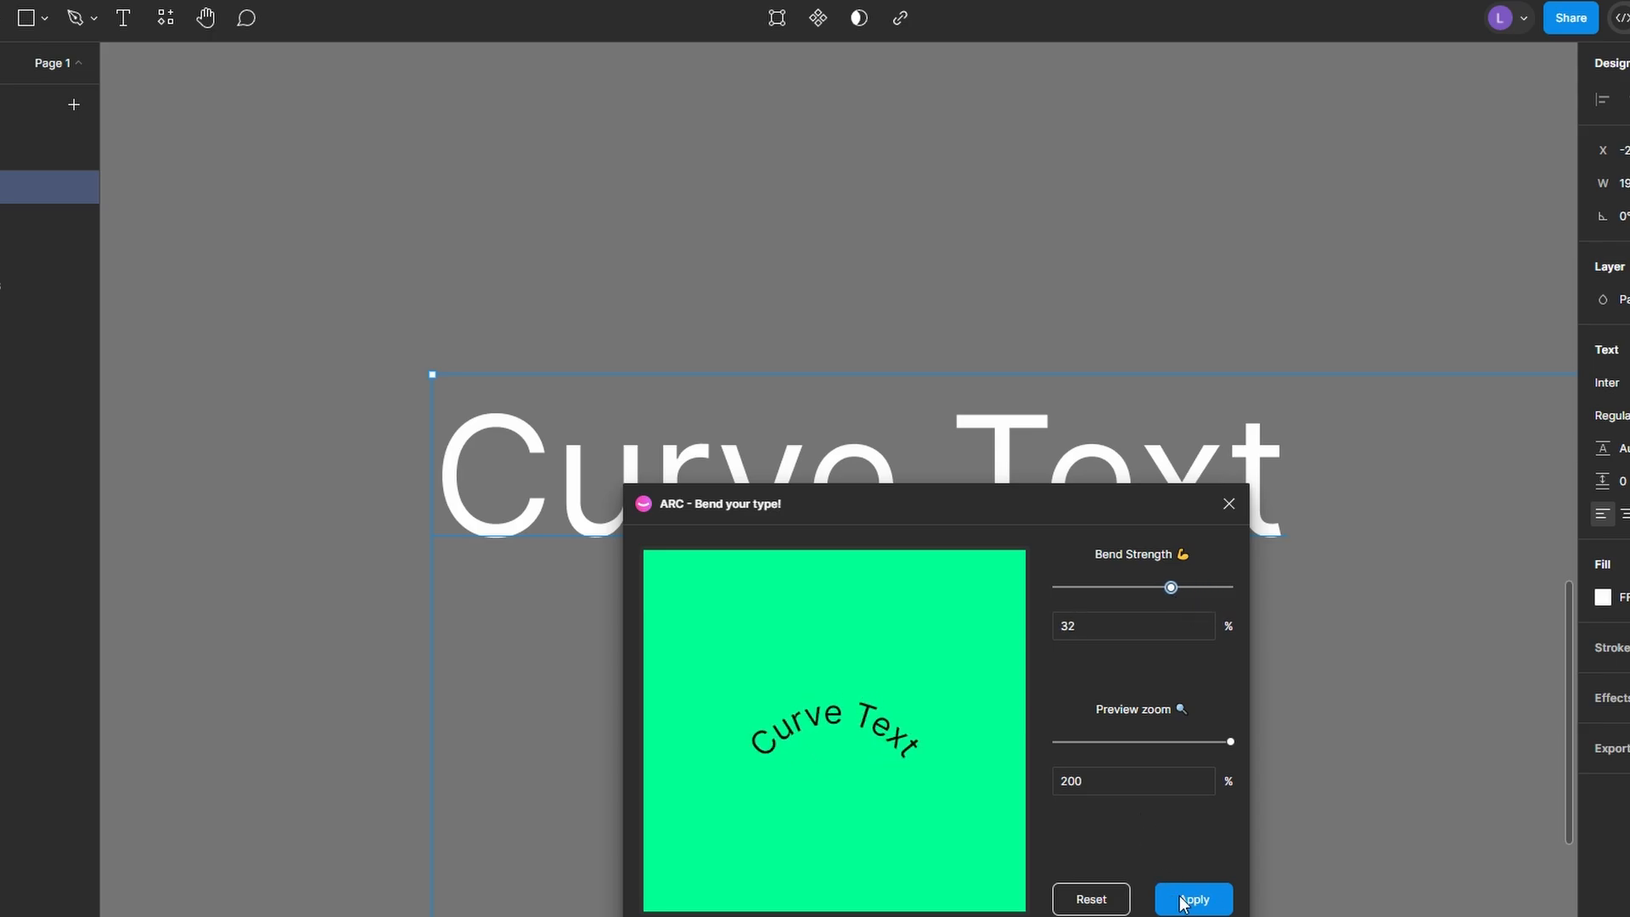
{"action": "left_click", "coordinate": [1191, 899]}
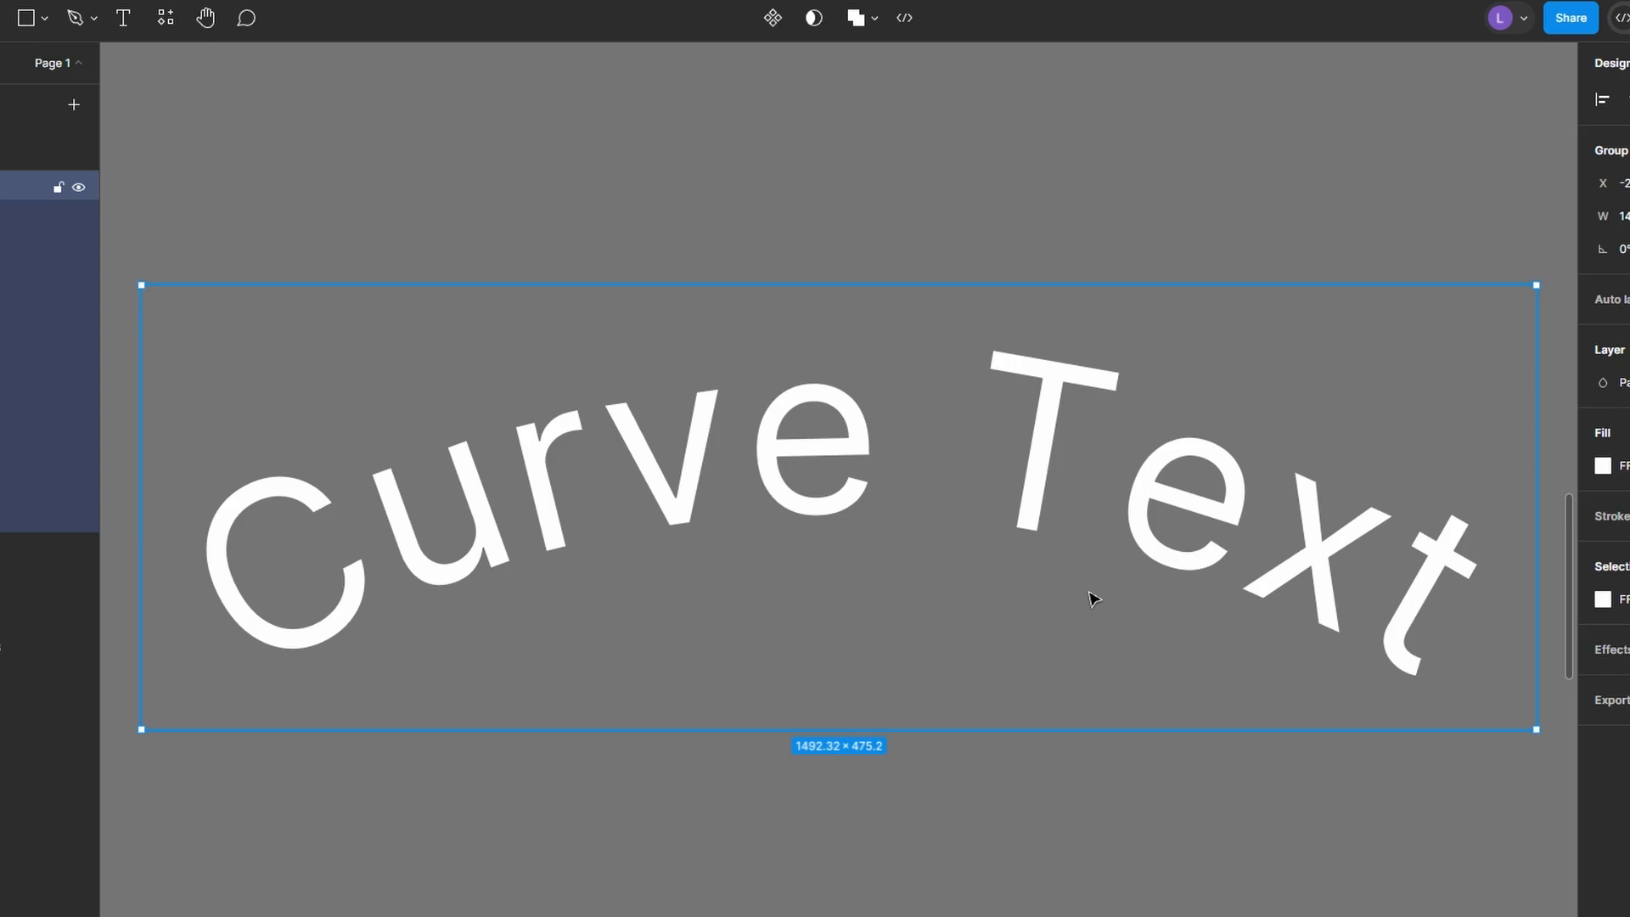